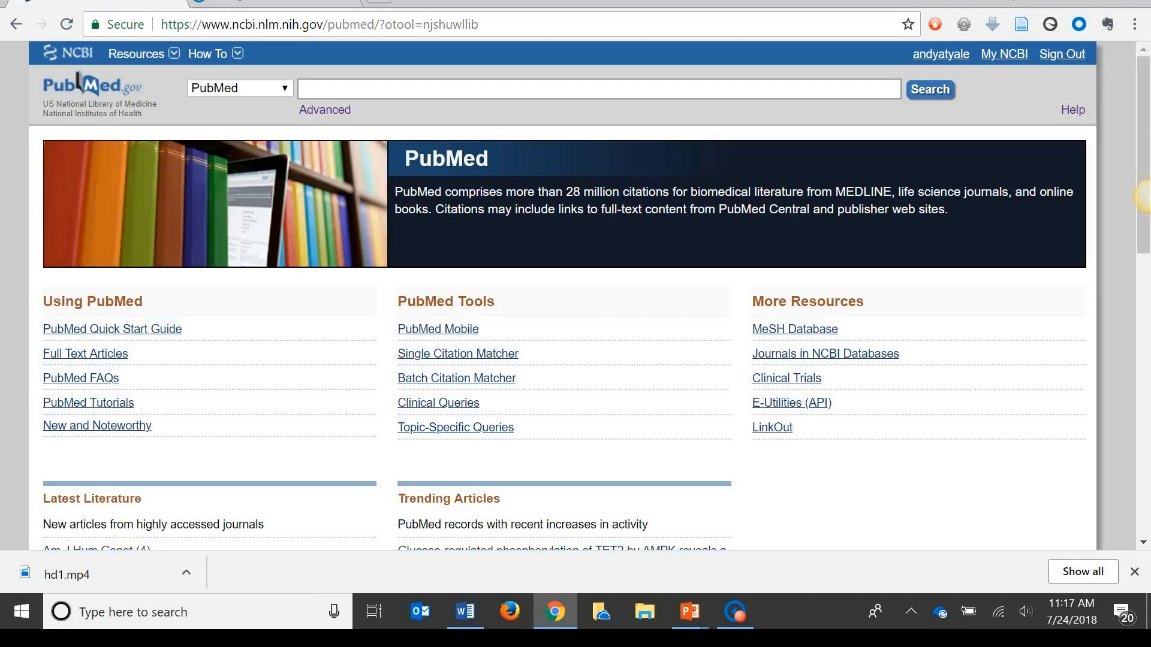
# - Search PubMed for 'echinacea multivitamin common cold', which returns zero matching articles
pyautogui.write('e')
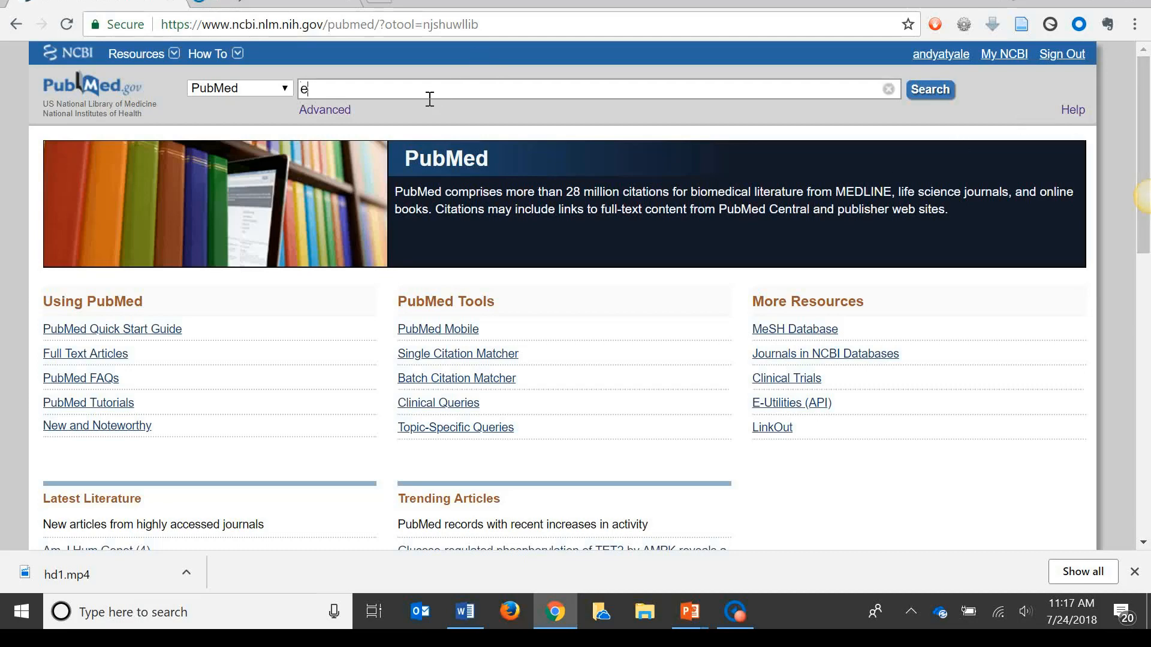
pyautogui.write('chinacea')
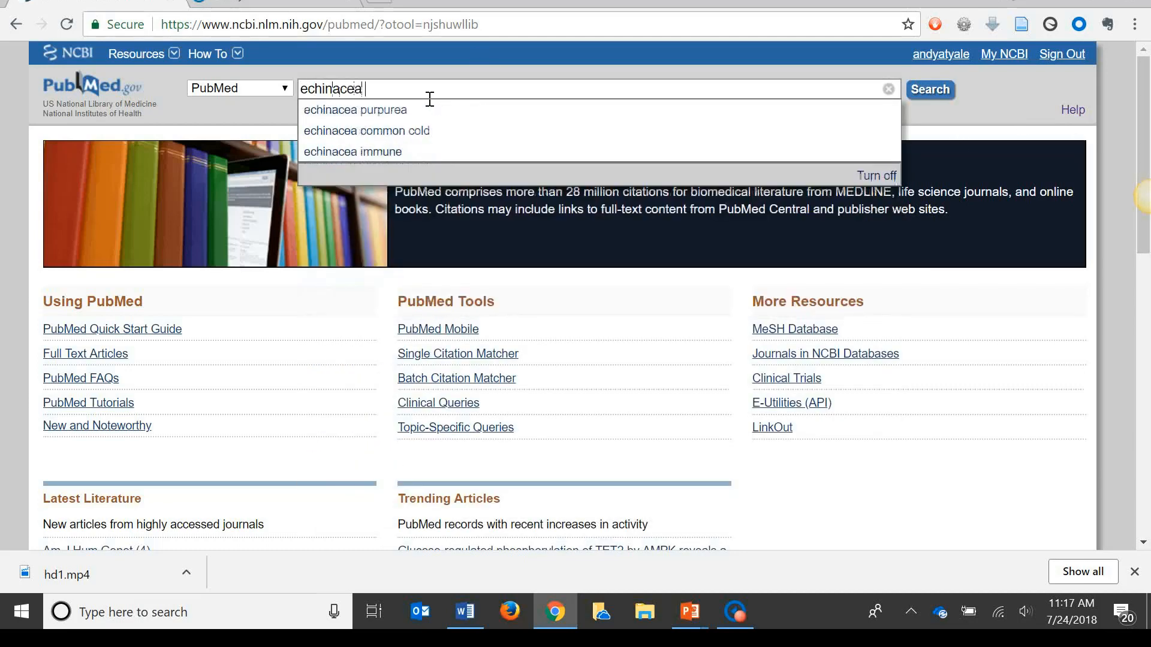
pyautogui.write('multivit')
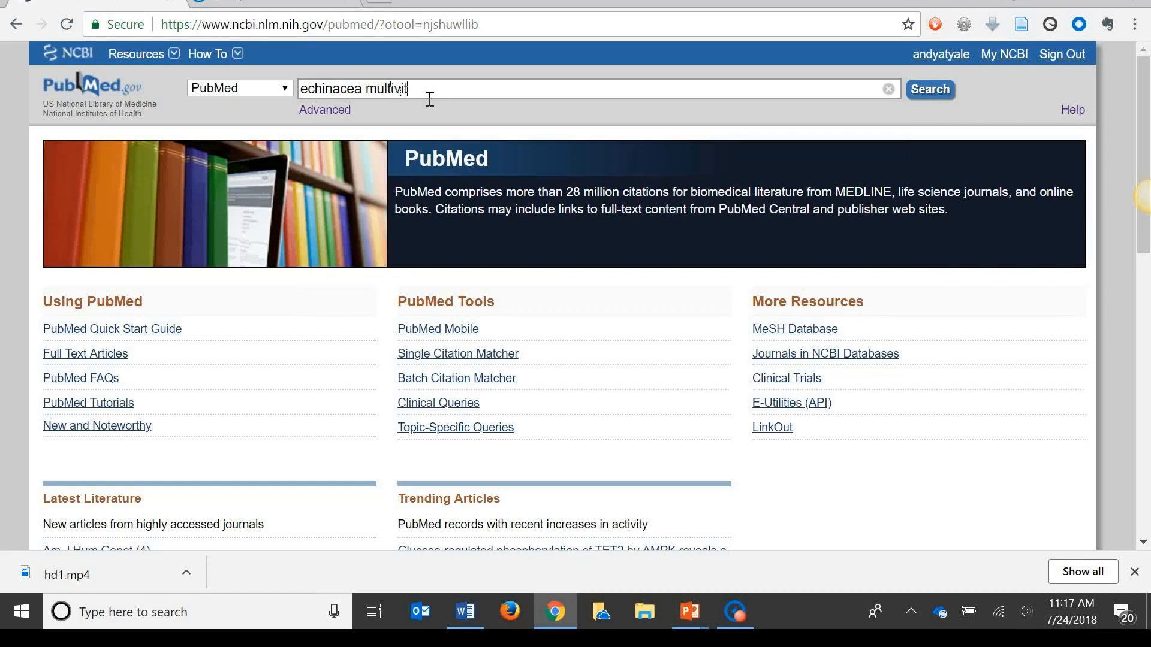
pyautogui.write('amin')
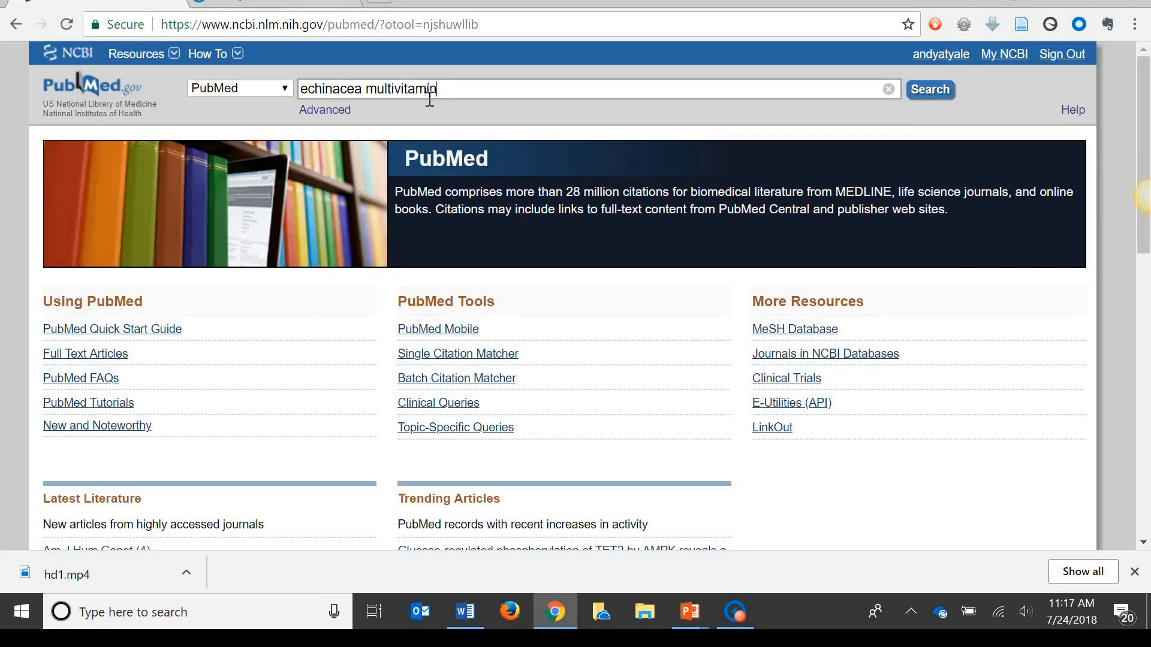
pyautogui.write('common cold')
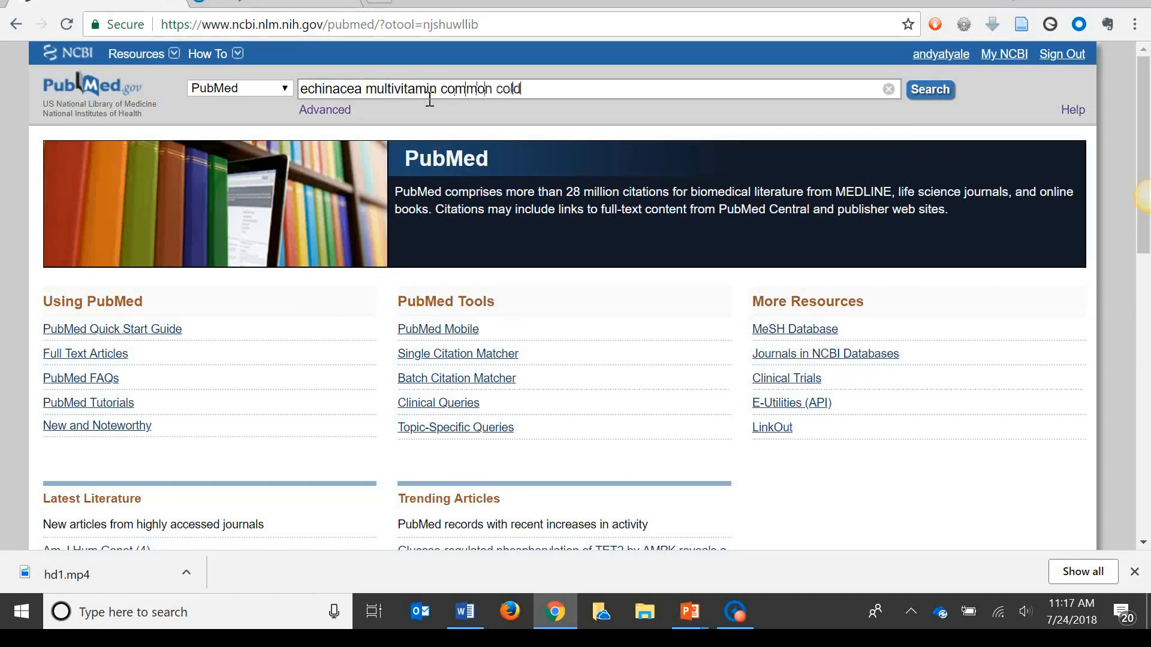
pyautogui.click(929, 90)
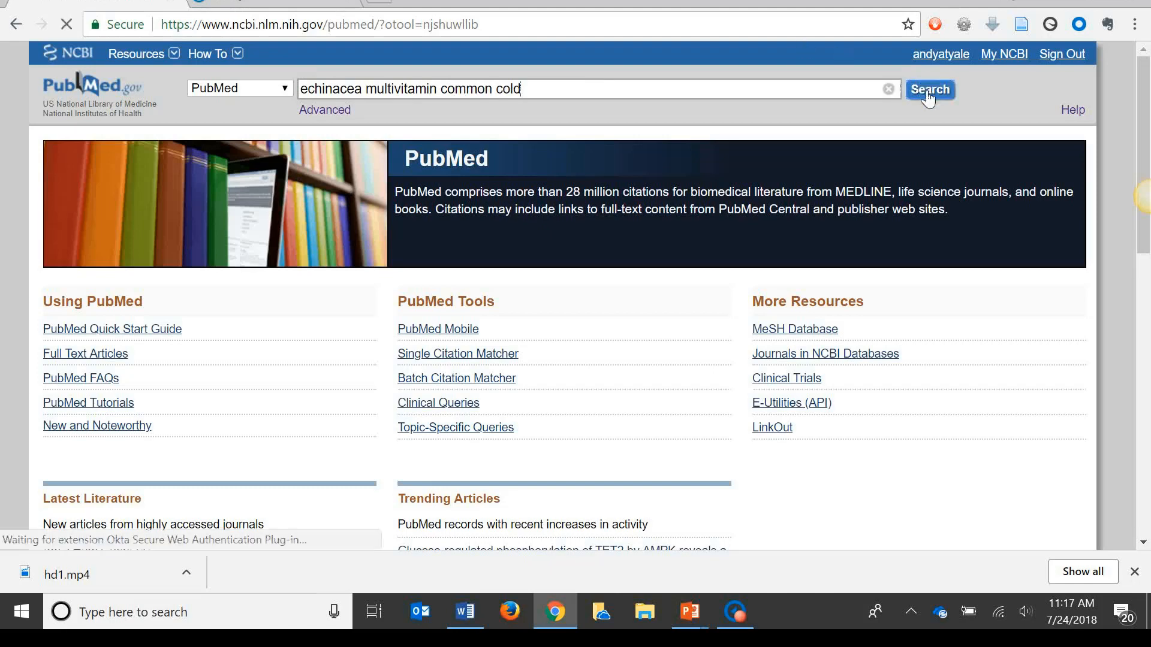
pyautogui.click(929, 88)
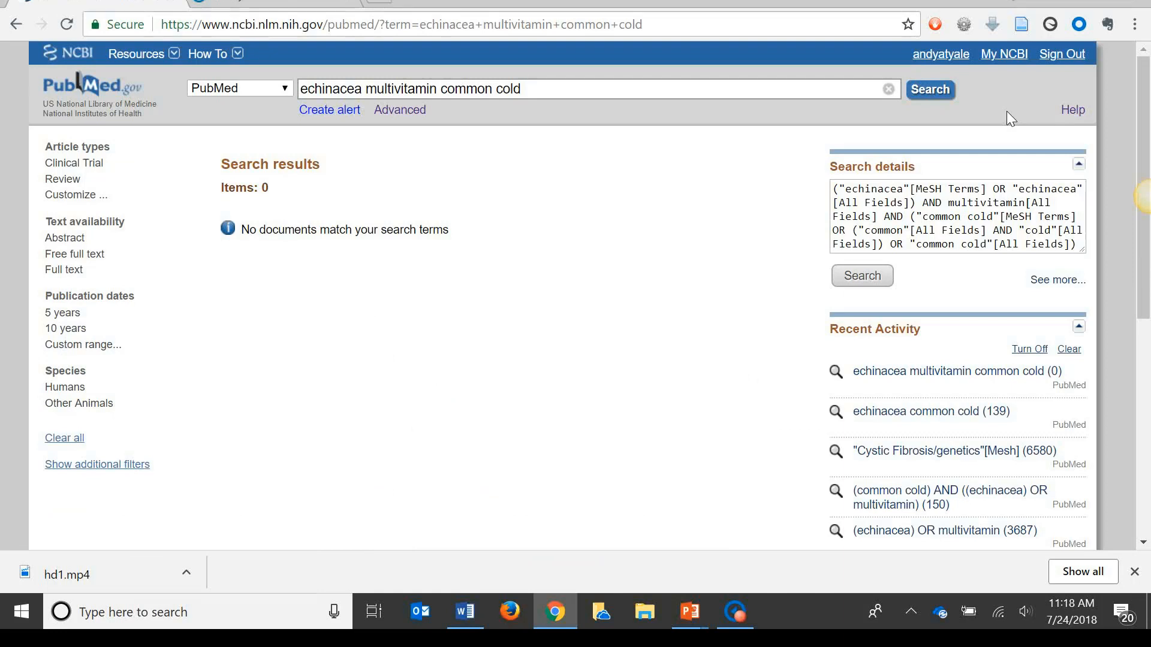
pyautogui.moveTo(996, 87)
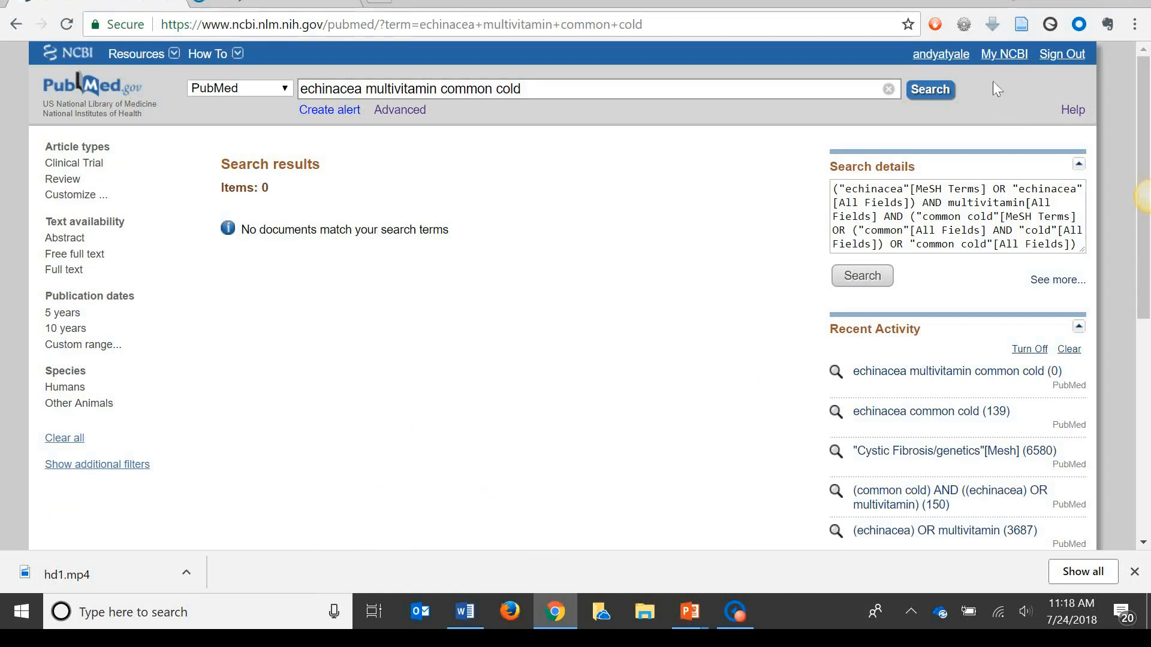
# - Search 'echinacea' alone (1,144 items), then 'multivitamin' alone (2,549 items)
pyautogui.click(550, 89)
pyautogui.write('echinacea')
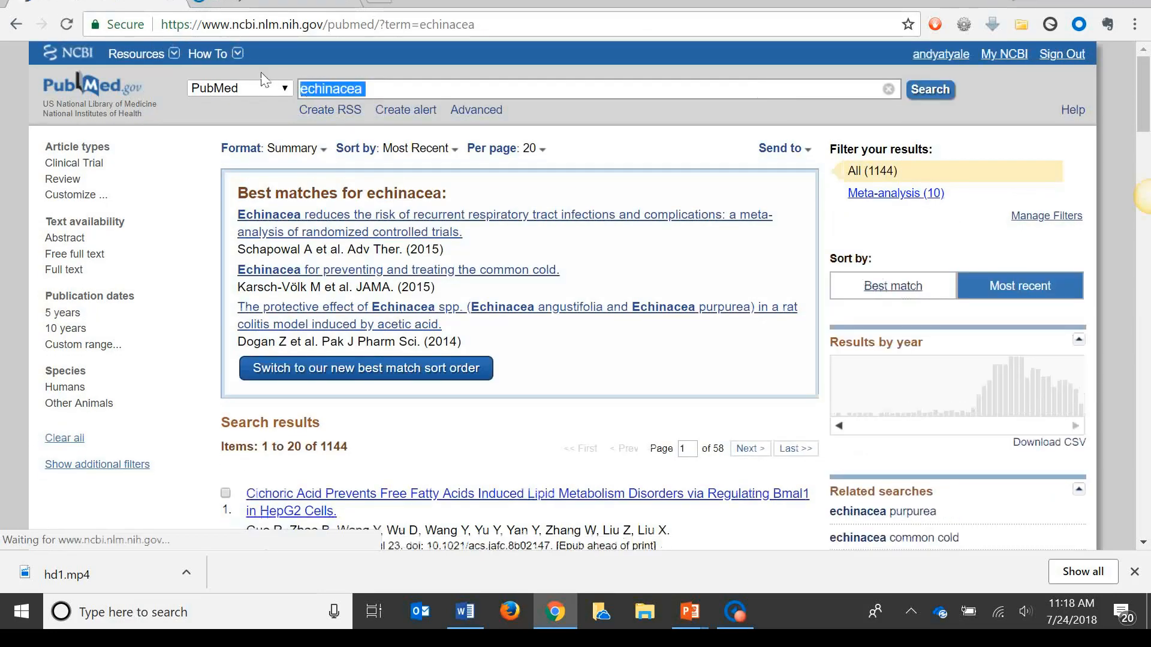
pyautogui.write('multivitamin')
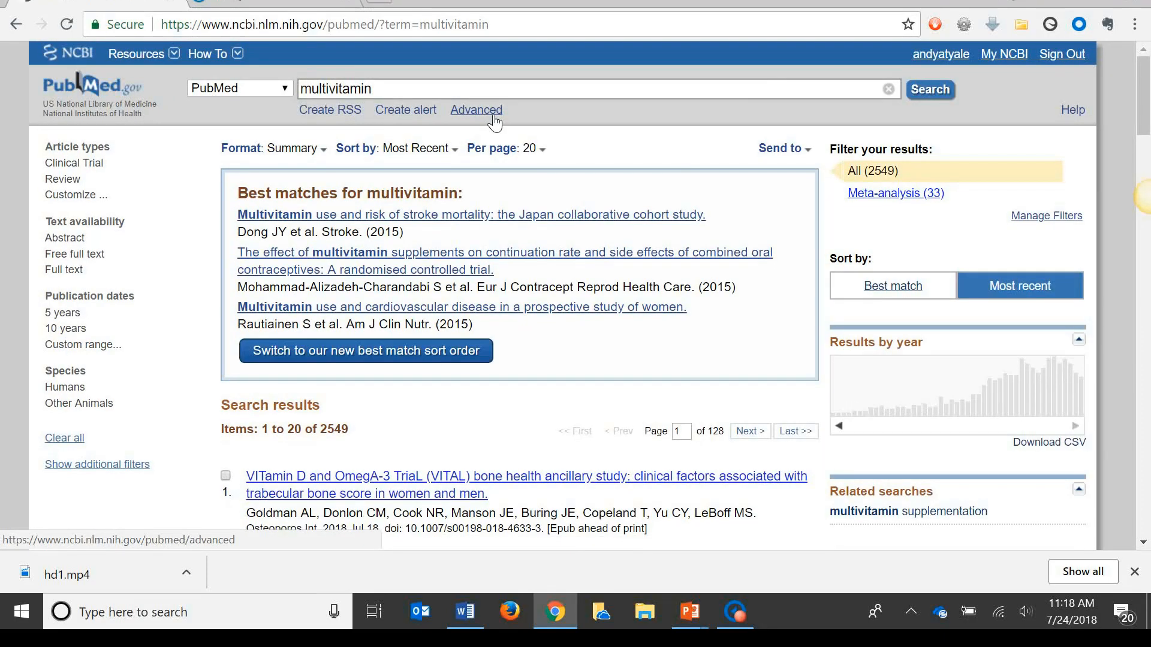
# - In the Advanced Search Builder, add the earlier echinacea and multivitamin searches to the query
pyautogui.click(476, 109)
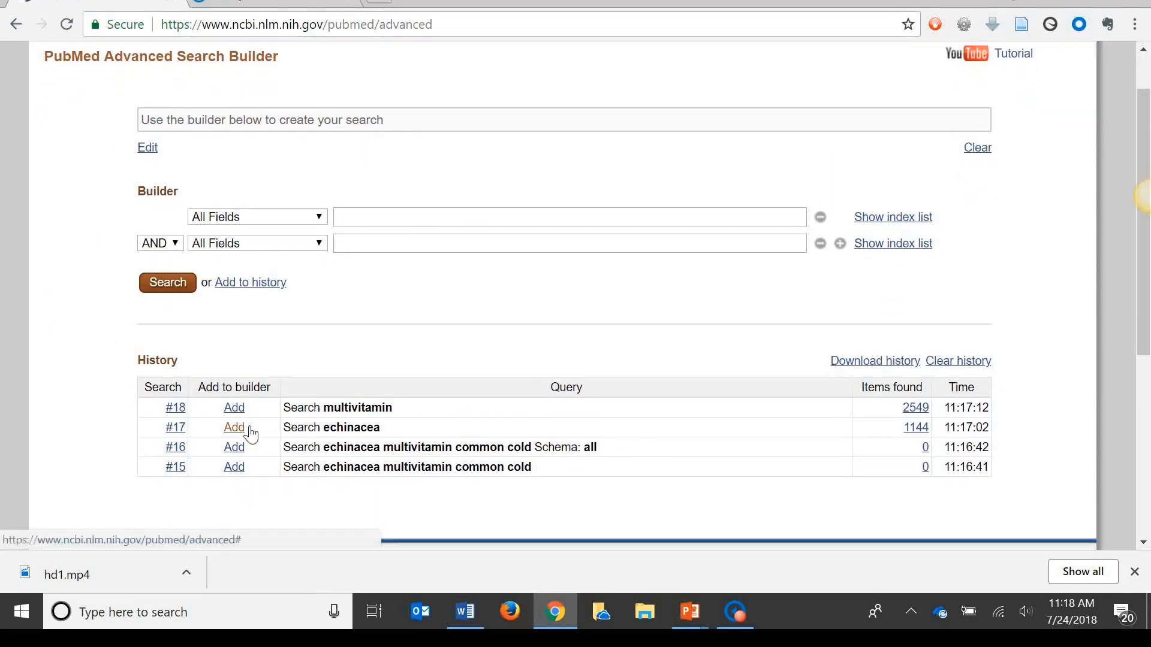
pyautogui.click(233, 427)
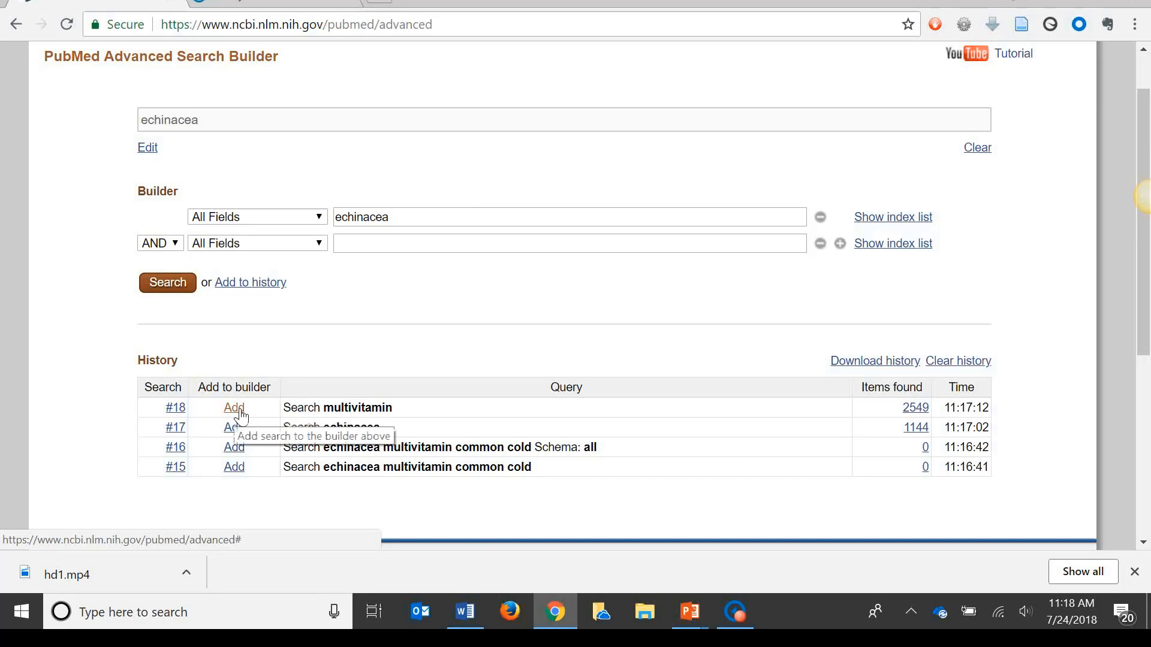
pyautogui.click(234, 408)
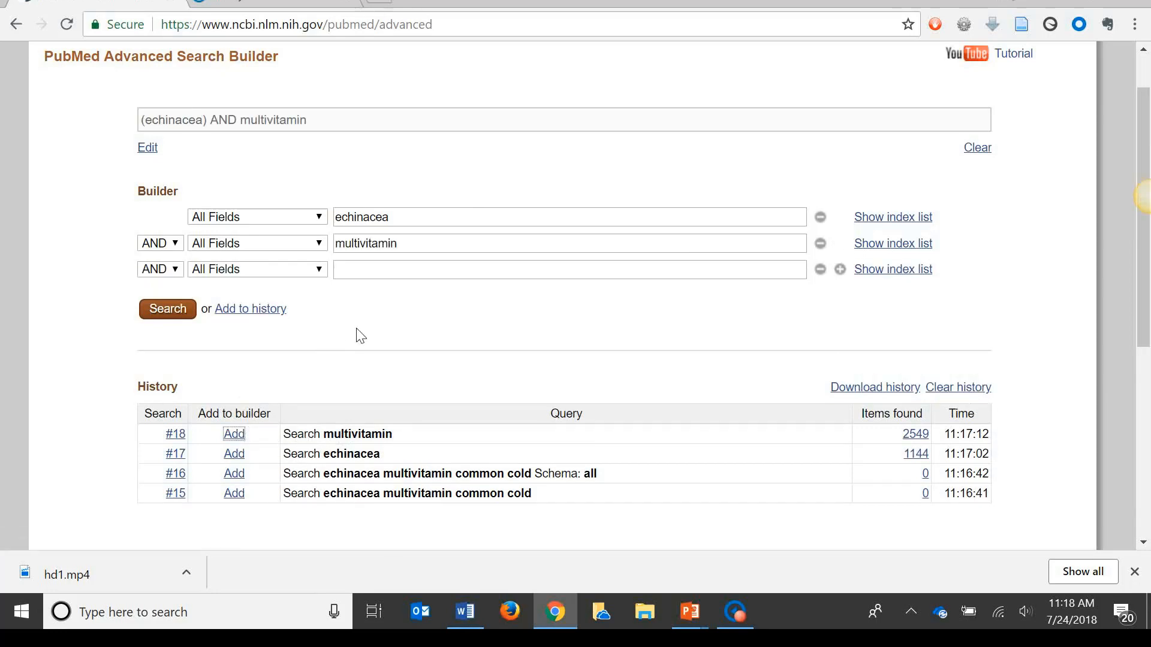
pyautogui.click(159, 243)
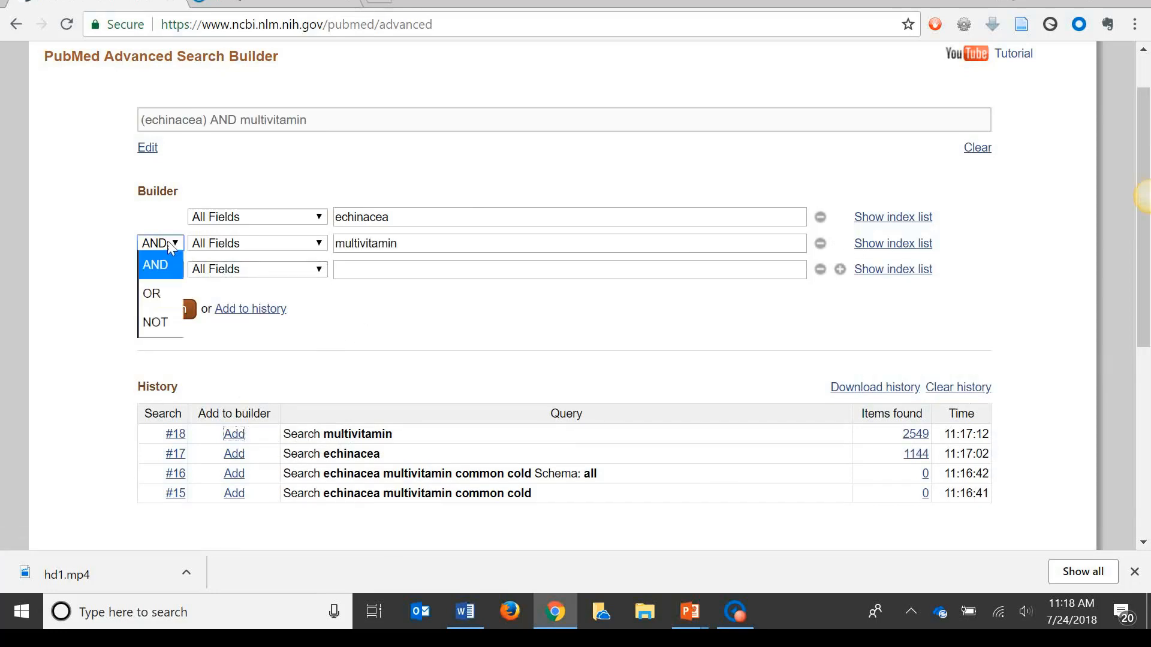
pyautogui.click(155, 264)
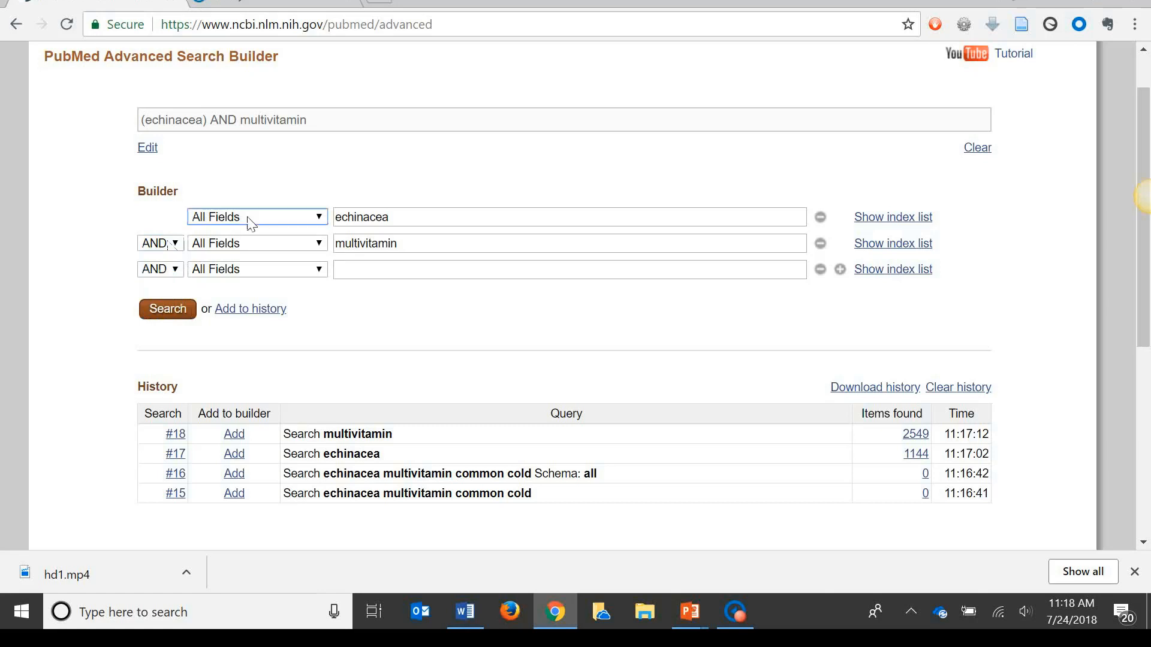
# - Keep the echinacea field as All Fields and join the two terms with OR instead of AND
pyautogui.click(256, 217)
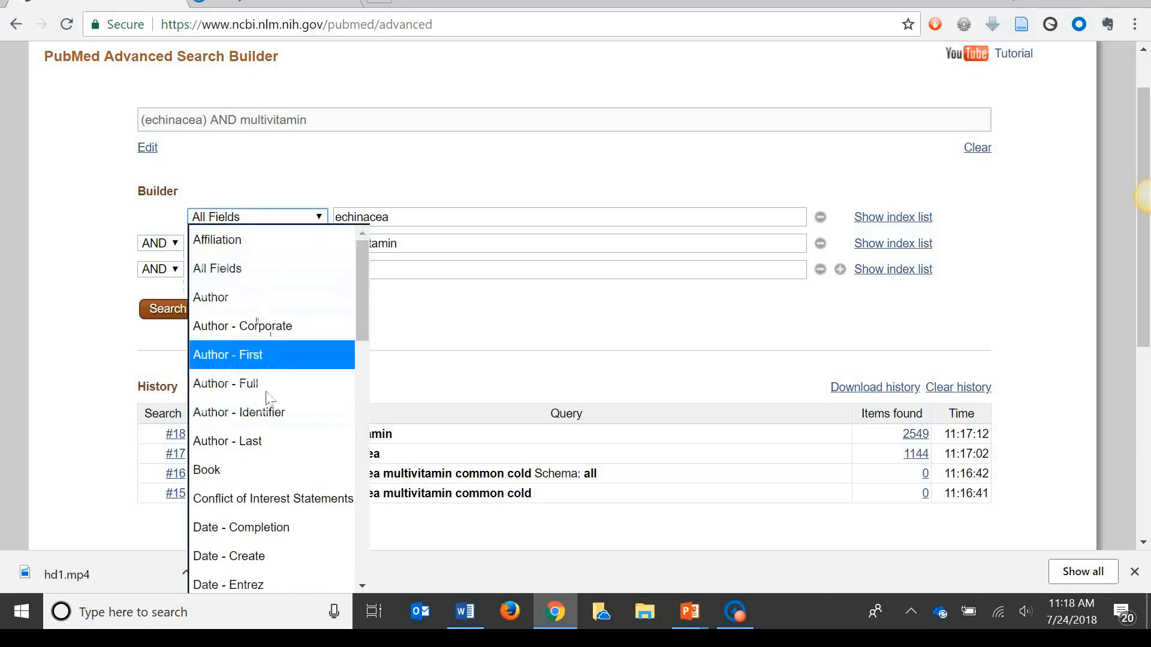
pyautogui.moveTo(272, 297)
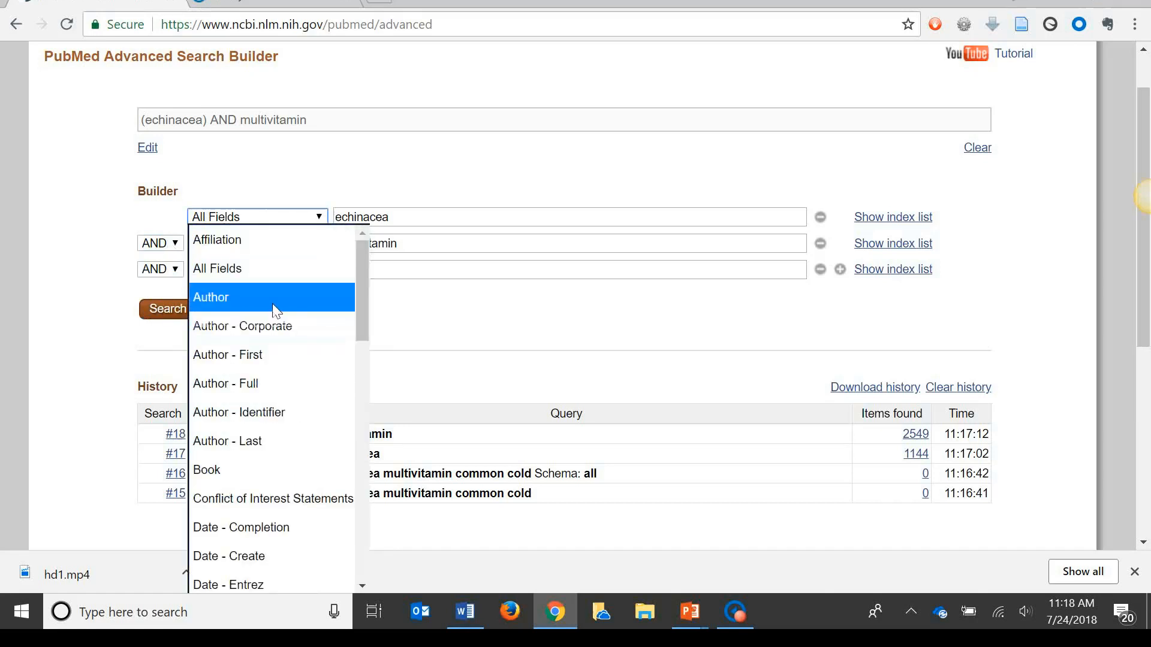
pyautogui.click(338, 182)
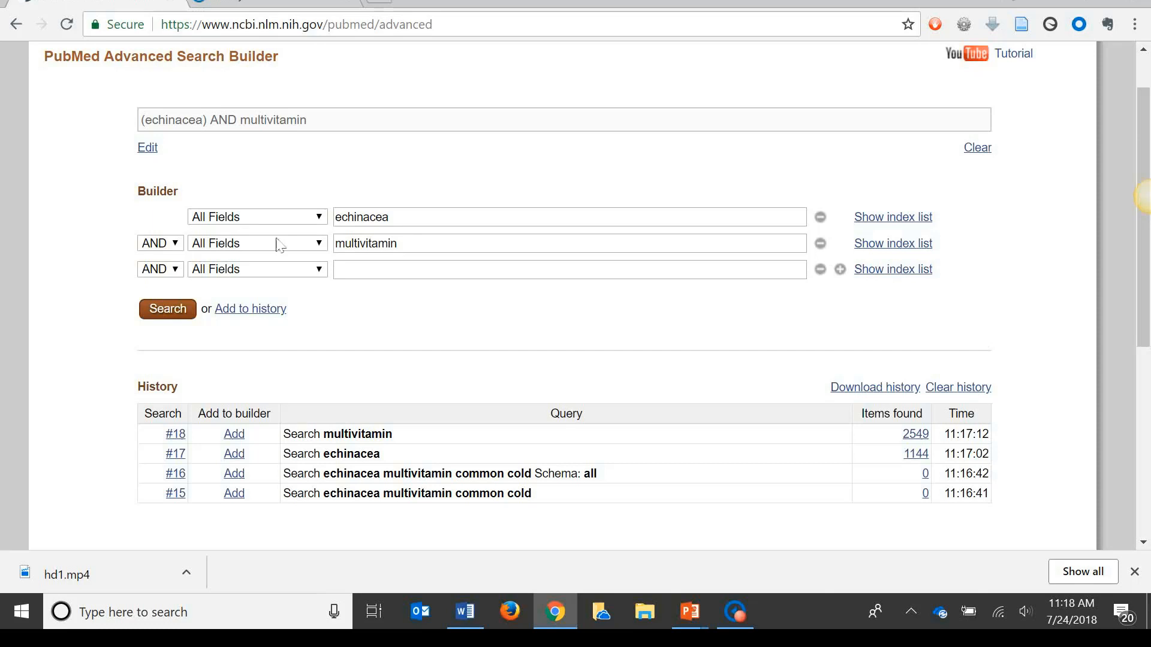
pyautogui.click(160, 243)
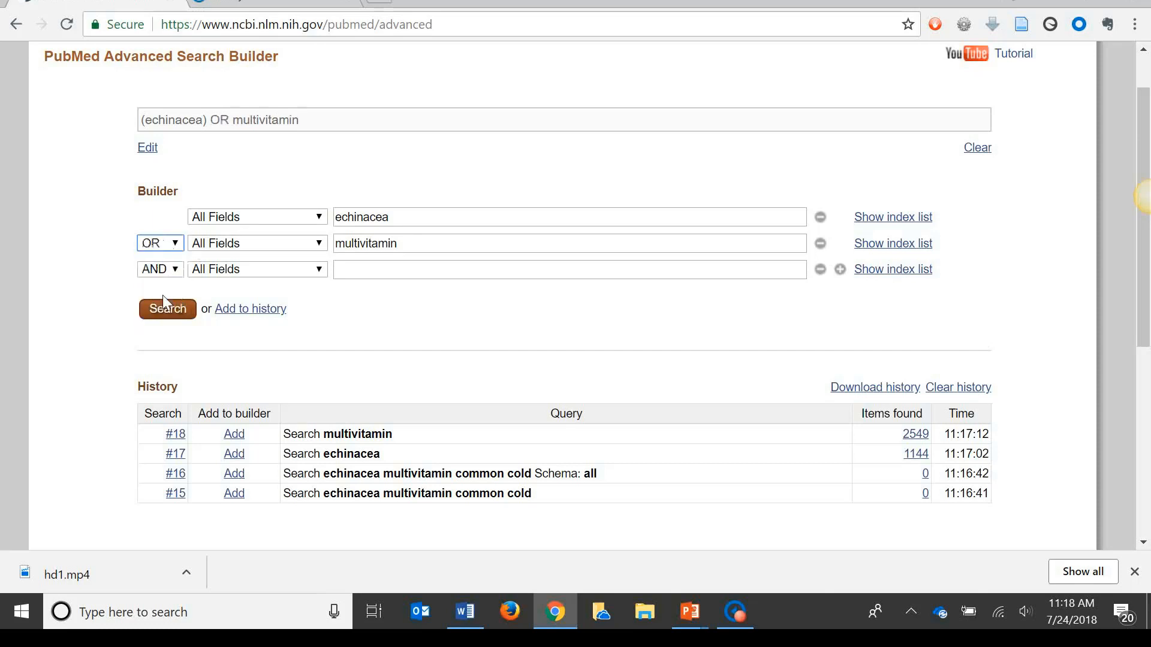
# - Run the echinacea OR multivitamin search (3,687 items), then search for 'common cold'
pyautogui.click(166, 308)
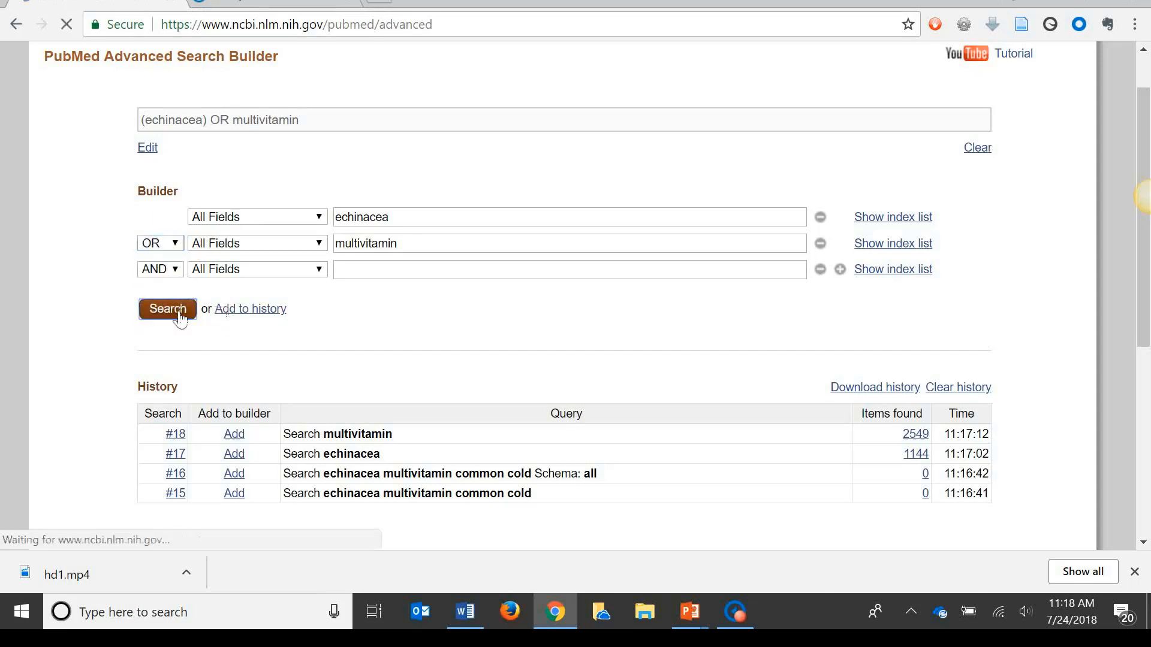
pyautogui.click(166, 308)
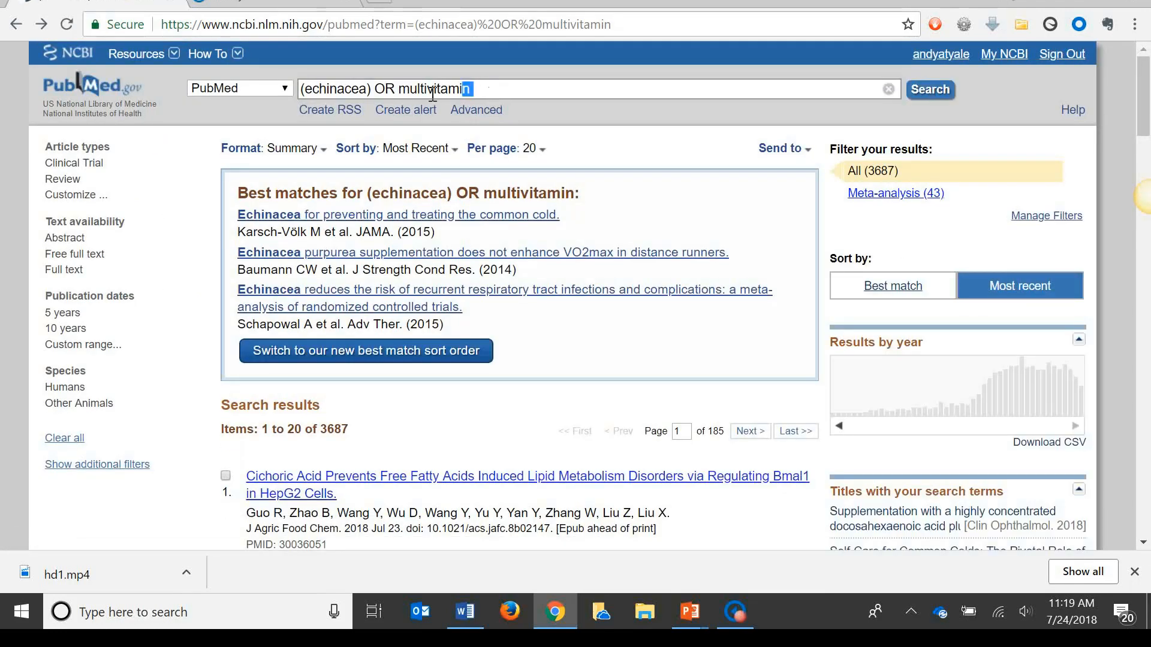
pyautogui.write('common cold')
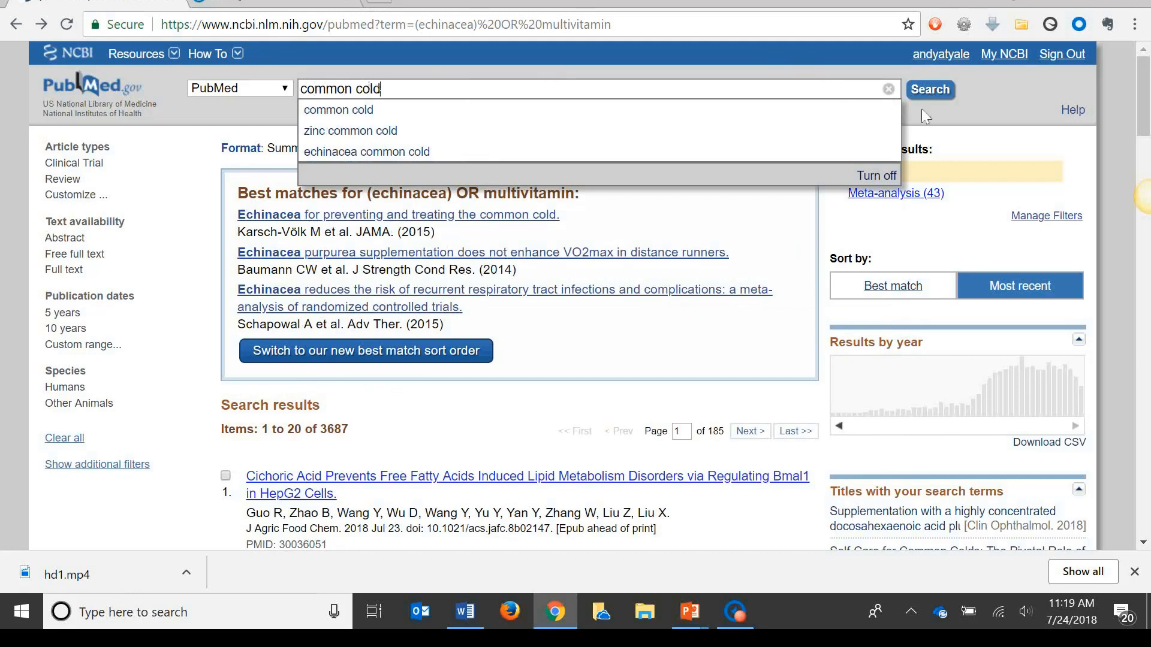
pyautogui.click(930, 90)
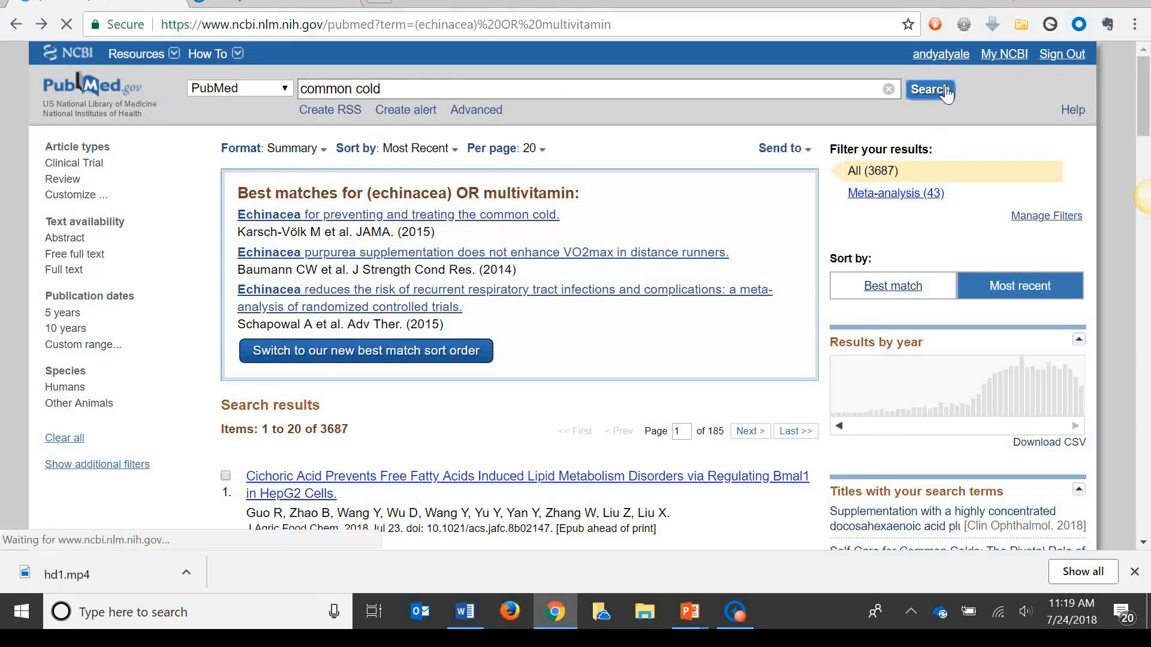
# - Submit the common cold search and go to the Advanced Search Builder history
pyautogui.click(927, 89)
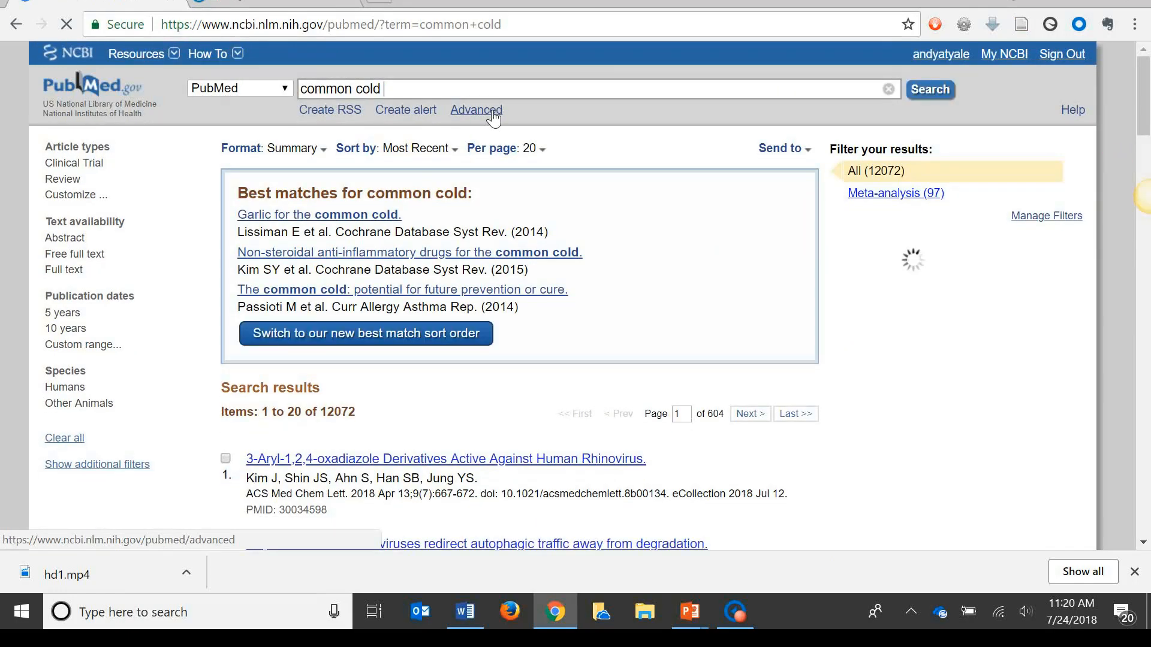
pyautogui.click(476, 109)
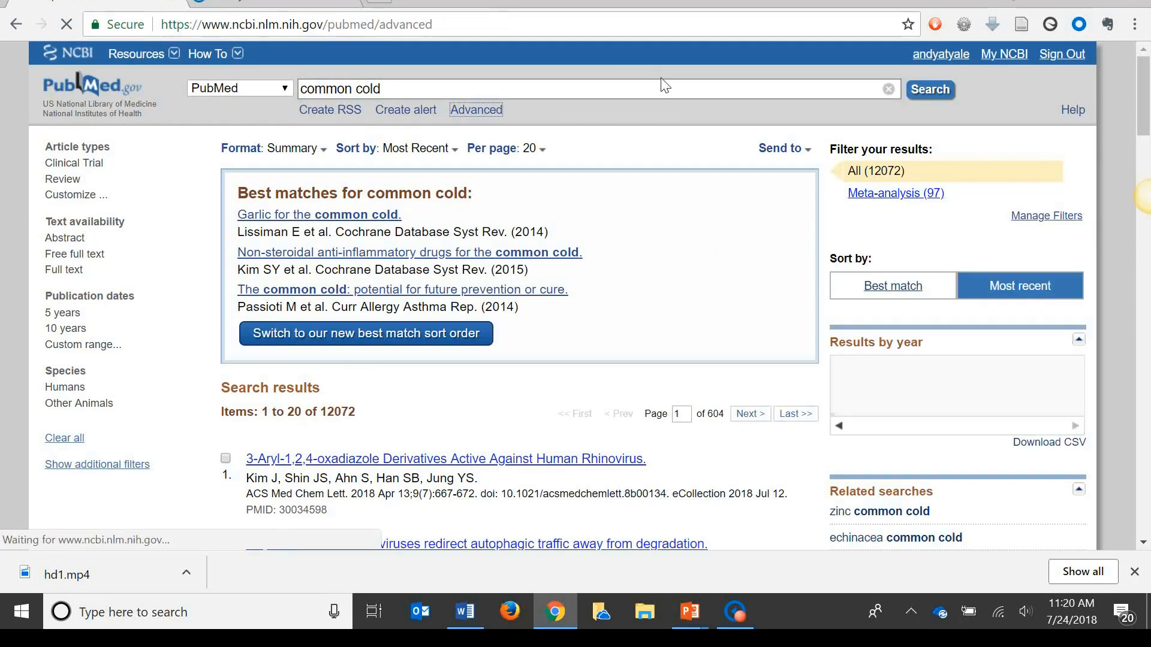
pyautogui.click(476, 109)
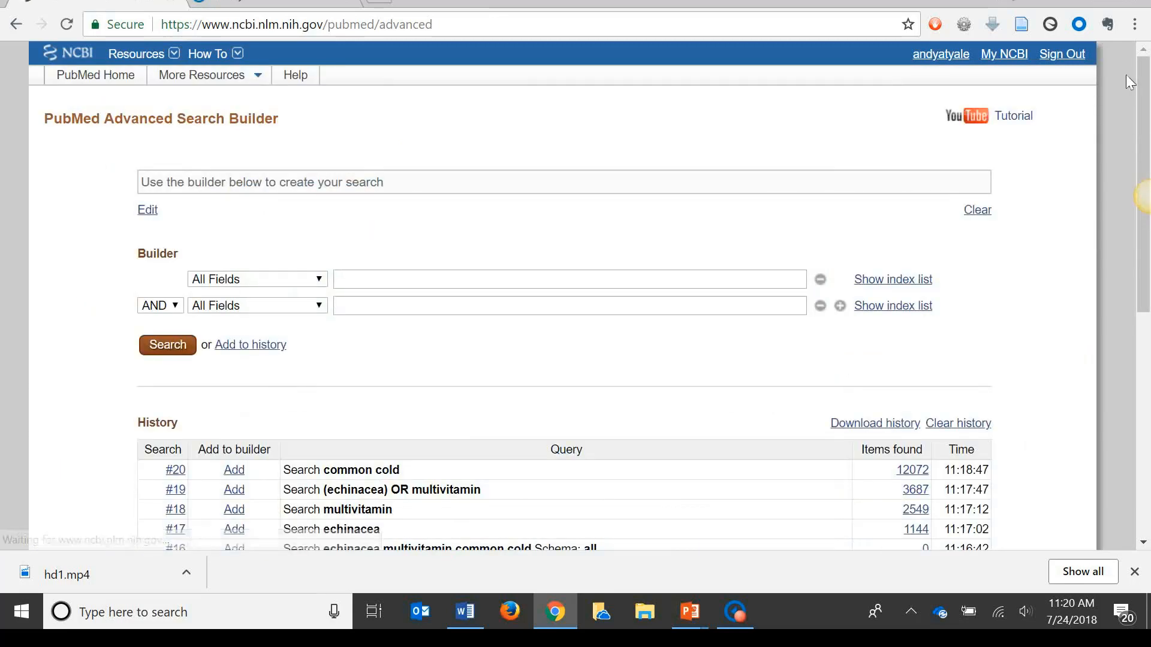
pyautogui.scroll(-3)
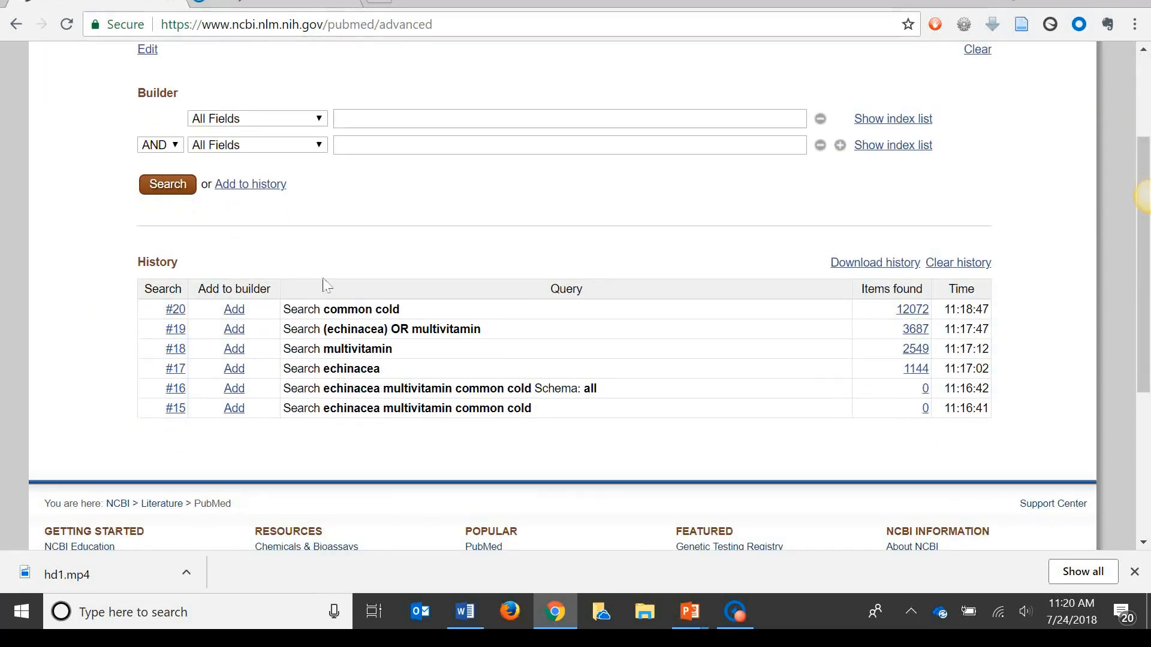
# - AND the common cold search with the echinacea OR multivitamin search, returning 150 items
pyautogui.click(234, 329)
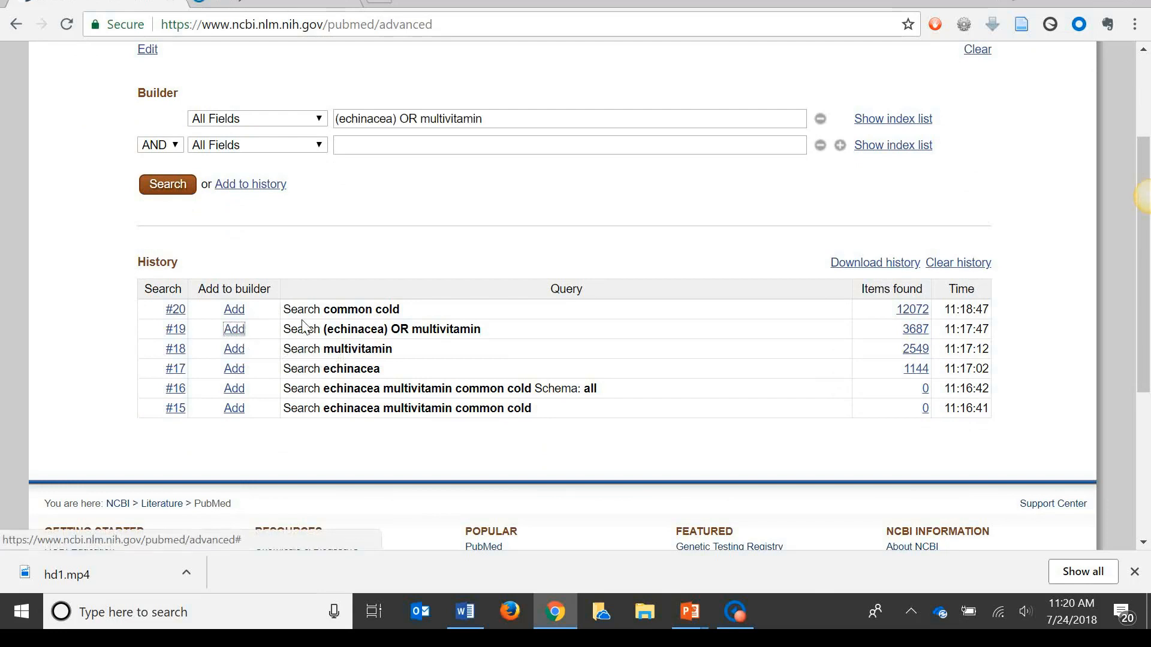
pyautogui.moveTo(234, 309)
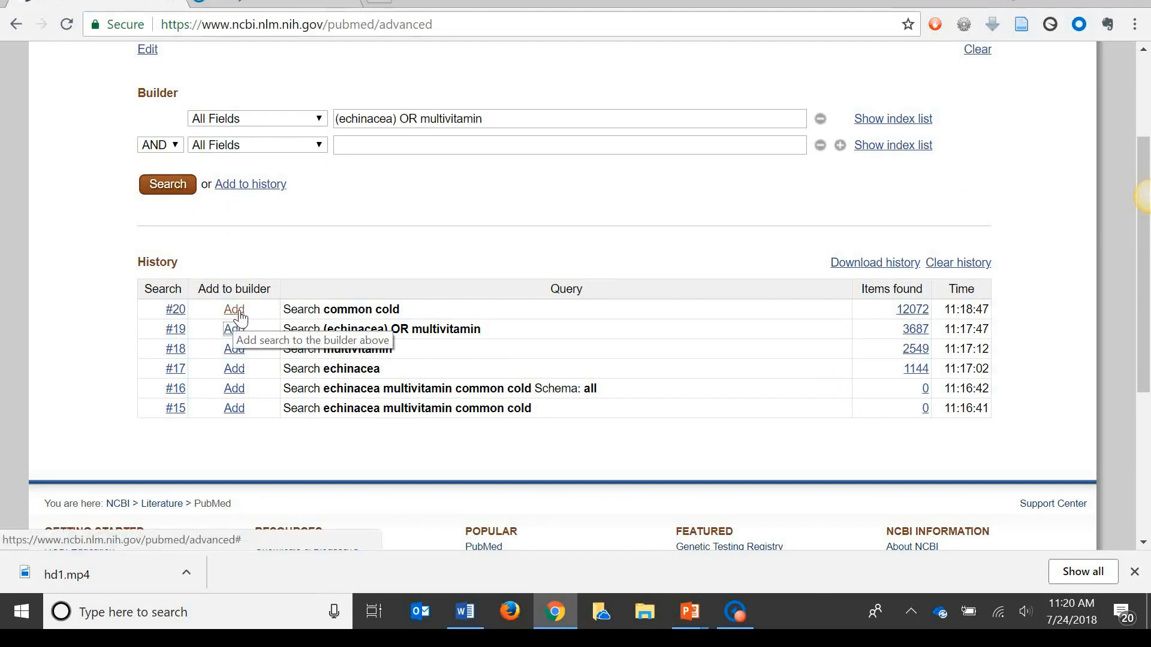
pyautogui.click(234, 310)
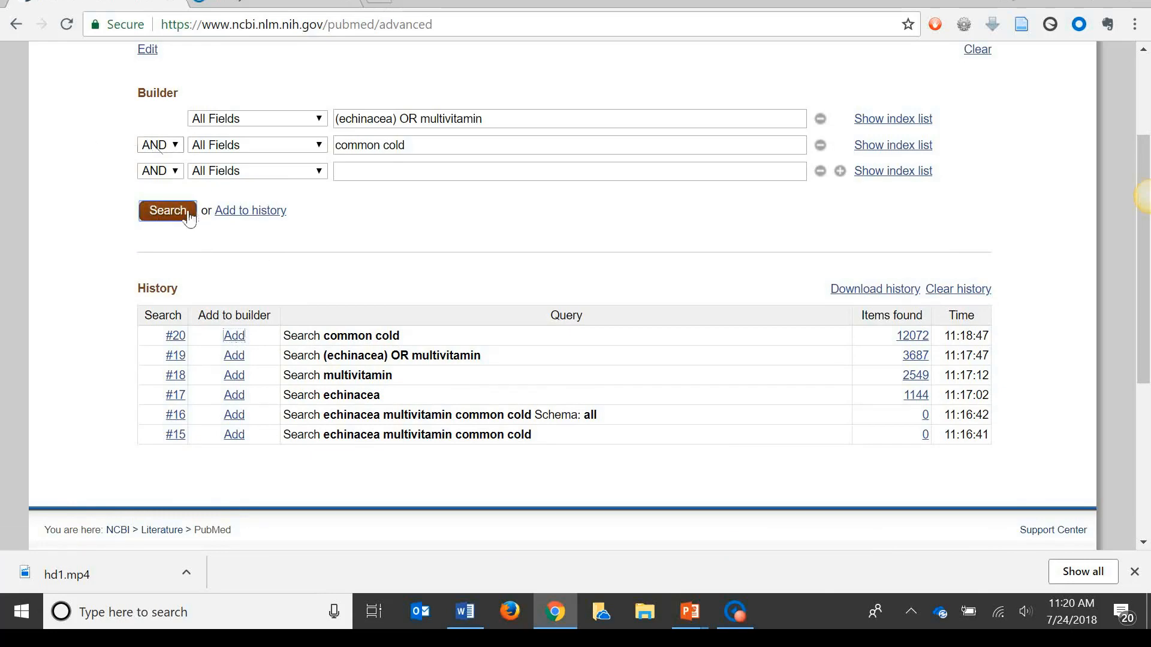
pyautogui.click(167, 211)
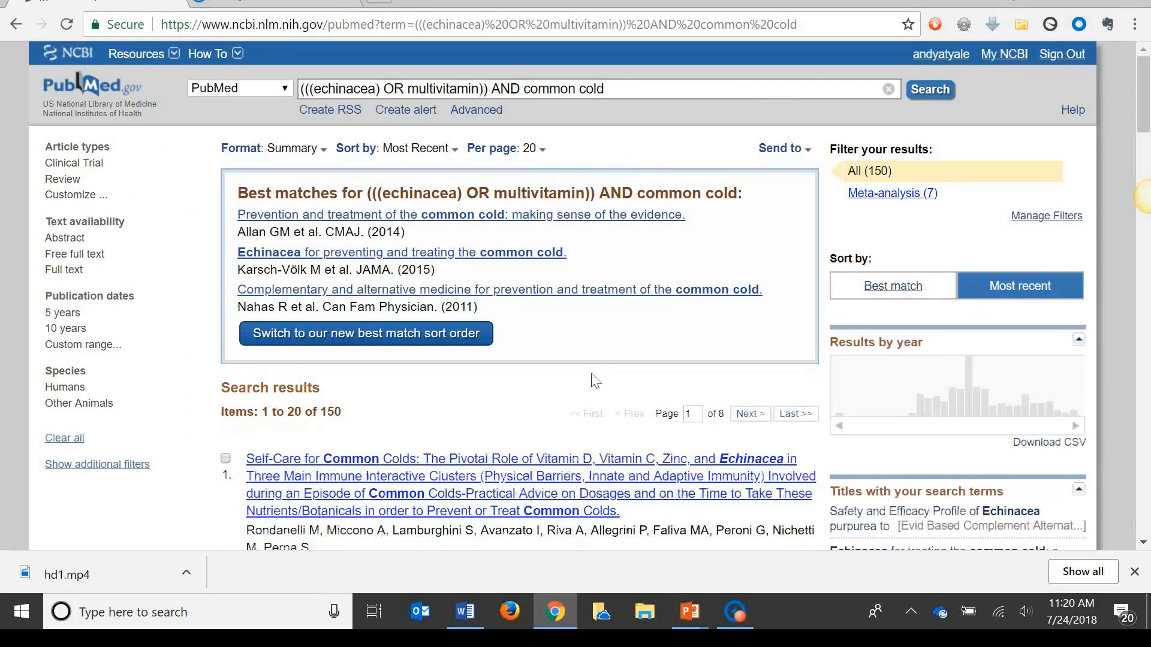
pyautogui.moveTo(339, 426)
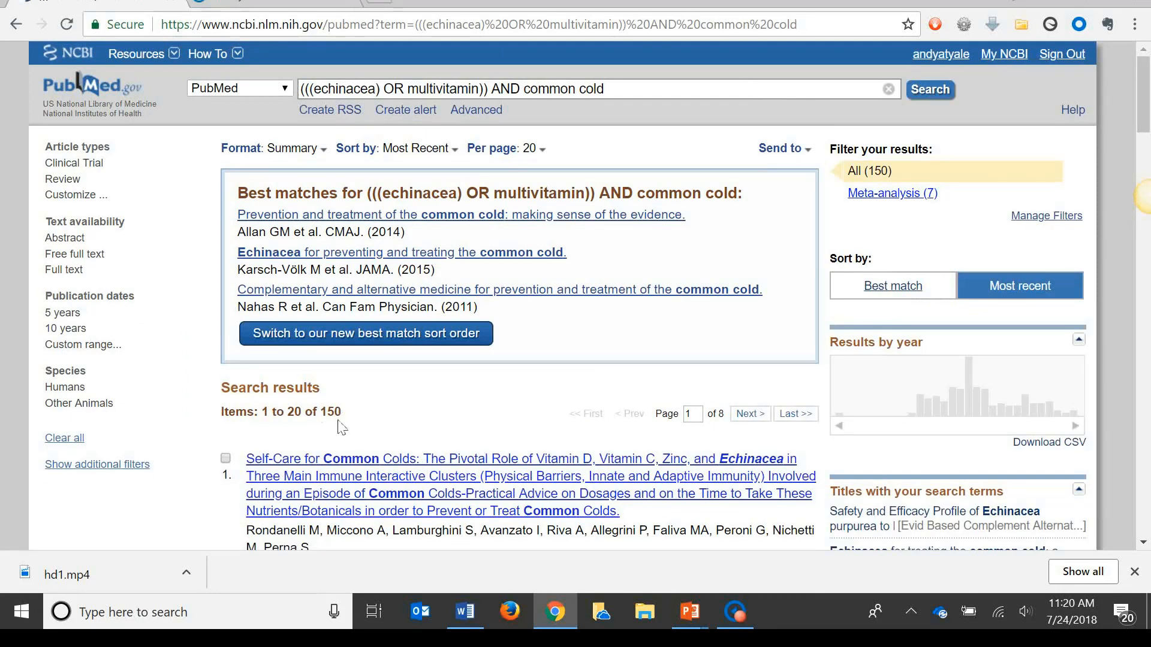